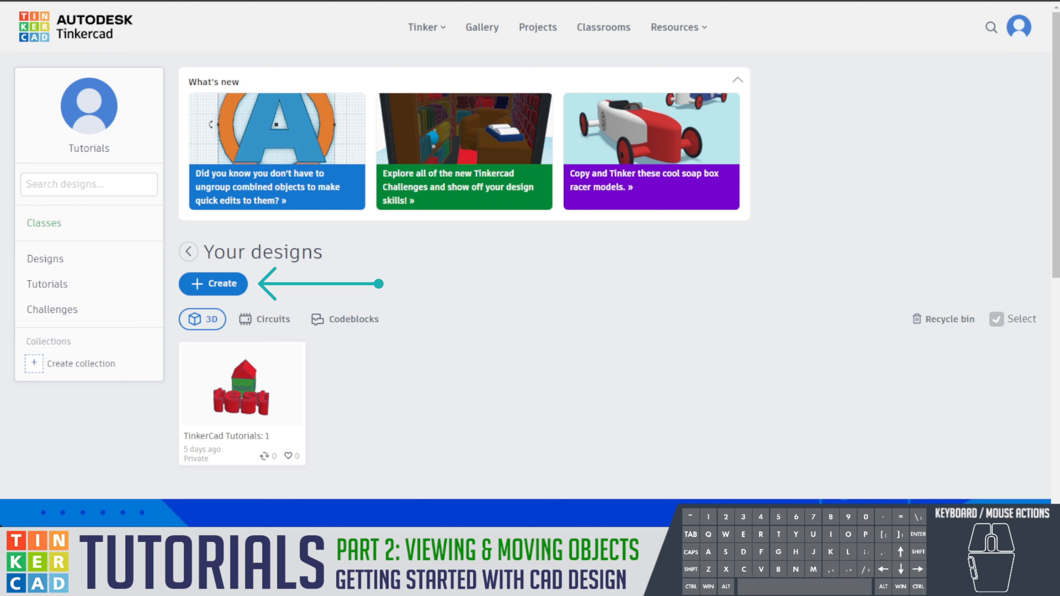
- Start a new 3D design from the Create menu on the dashboard
{"action": "left_click", "coordinate": [212, 283]}
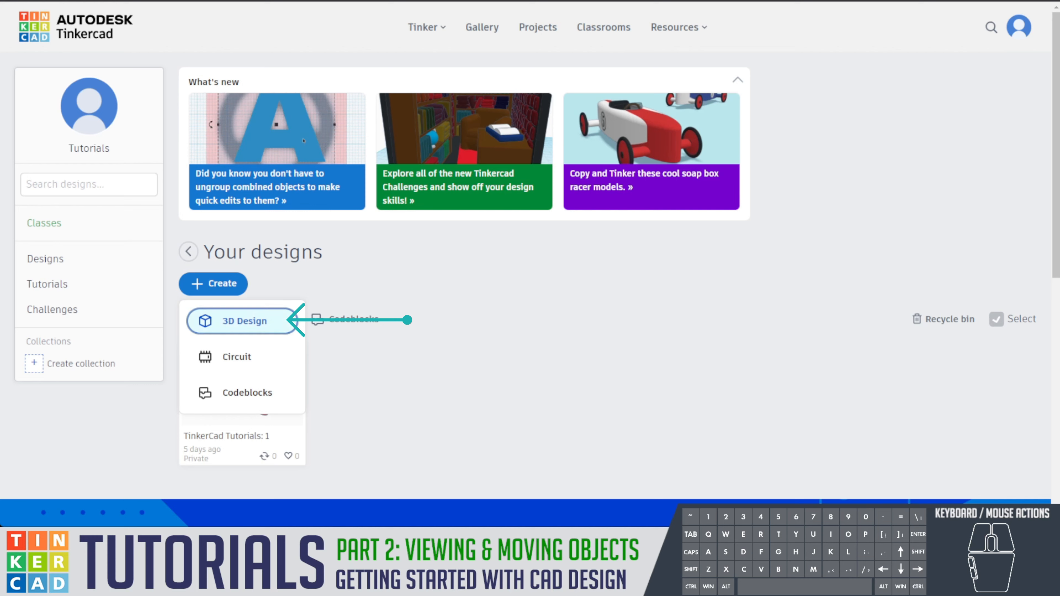
{"action": "left_click", "coordinate": [245, 321]}
{"action": "type", "text": "T"}
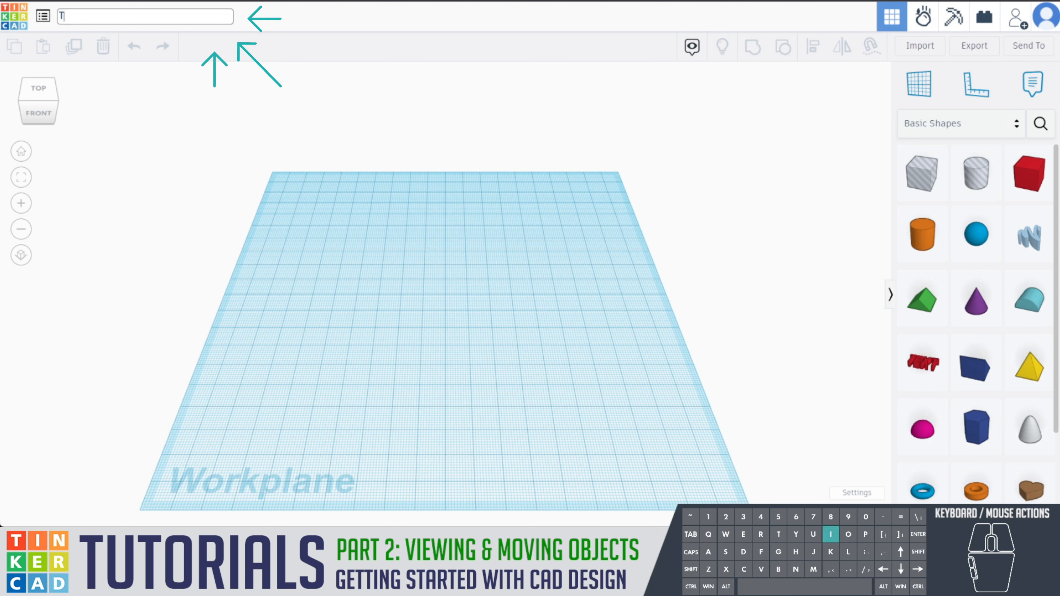
- Name the design 'TinkerCad Tutorials: 2'
{"action": "type", "text": "inkerCad"}
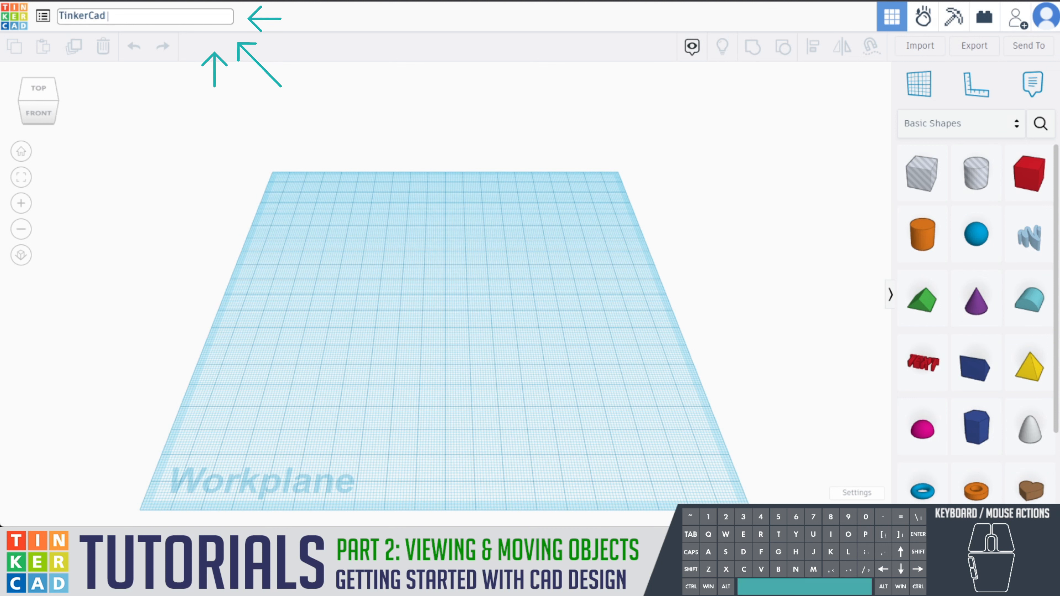
{"action": "type", "text": "Tutorials"}
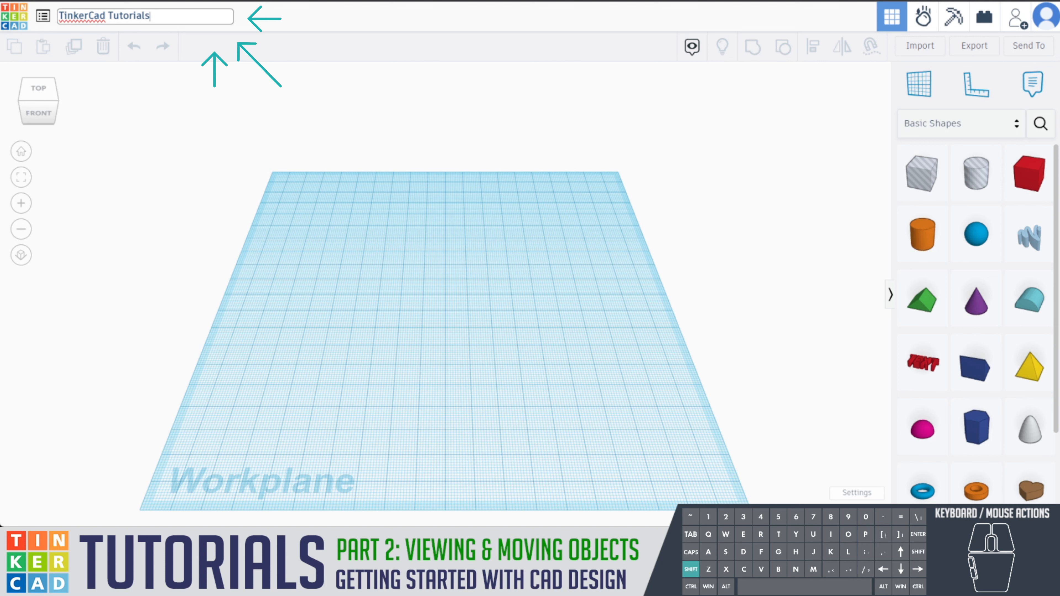
{"action": "type", "text": ": 2"}
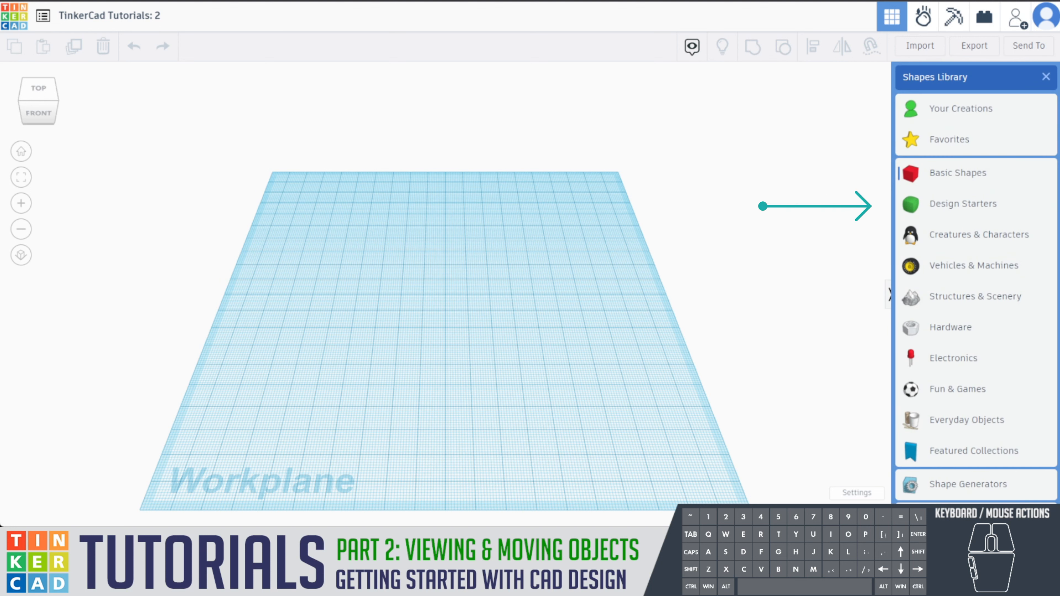
- Place a View It Cube from Design Starters' Text & Symbols onto the workplane
{"action": "left_click", "coordinate": [963, 203]}
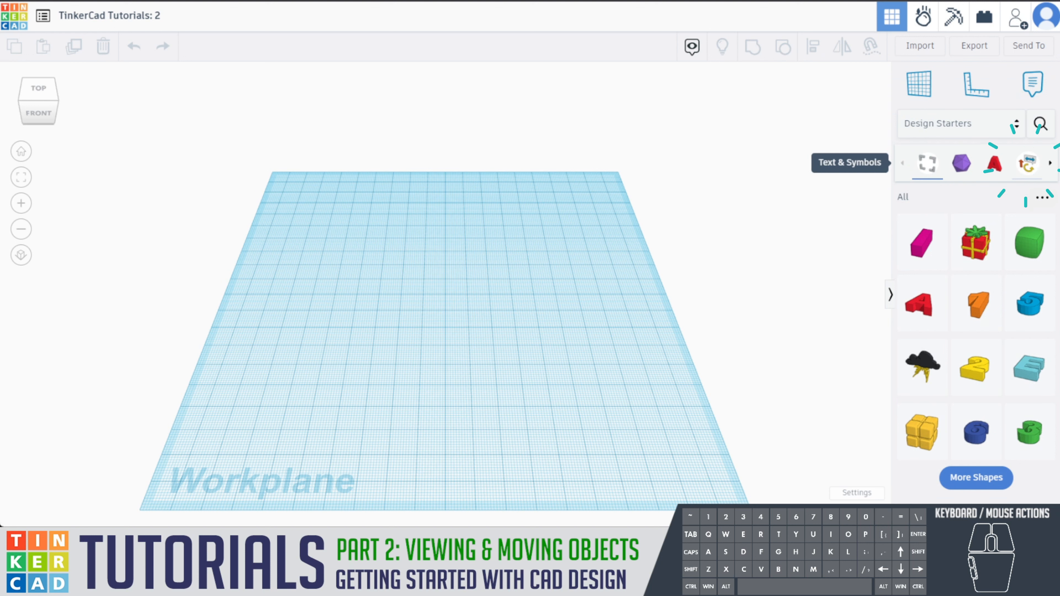
{"action": "left_click", "coordinate": [1027, 163]}
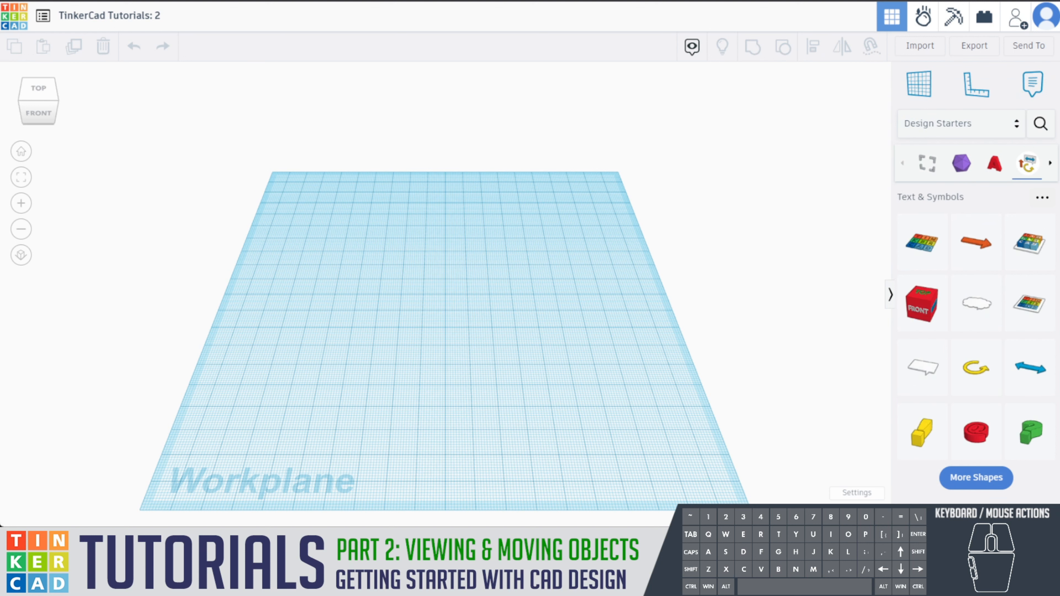
{"action": "mouse_move", "coordinate": [921, 302]}
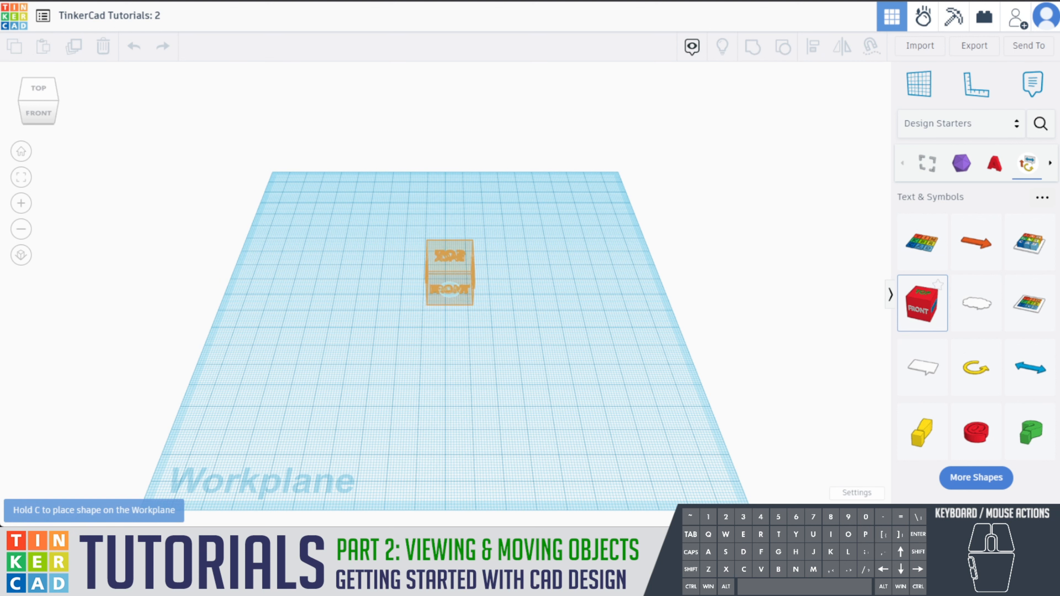
{"action": "left_click", "coordinate": [450, 273]}
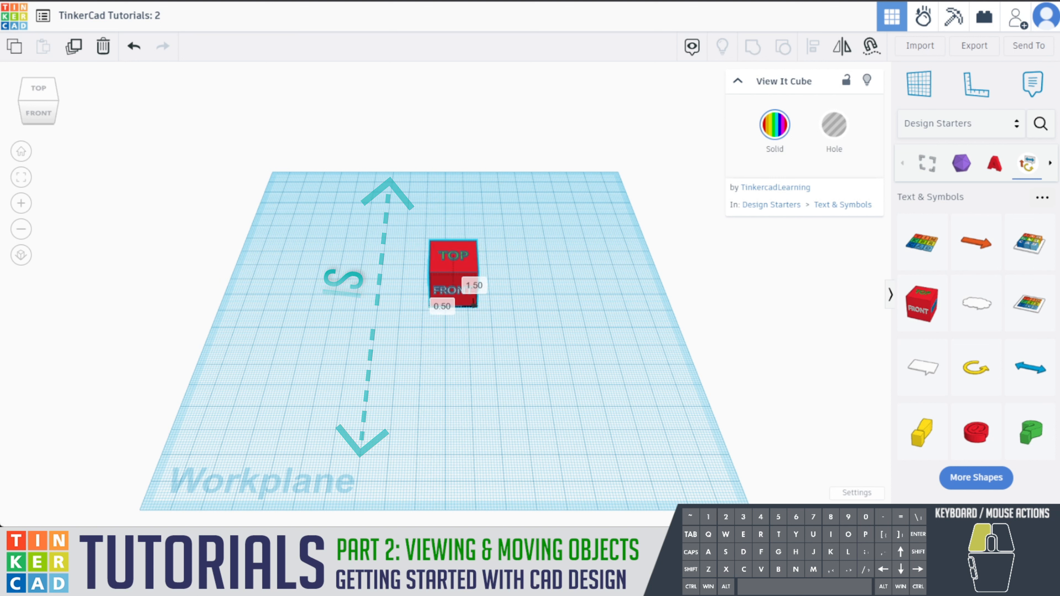
- Select the View It Cube so it can be nudged with the arrow keys
{"action": "left_click", "coordinate": [453, 274]}
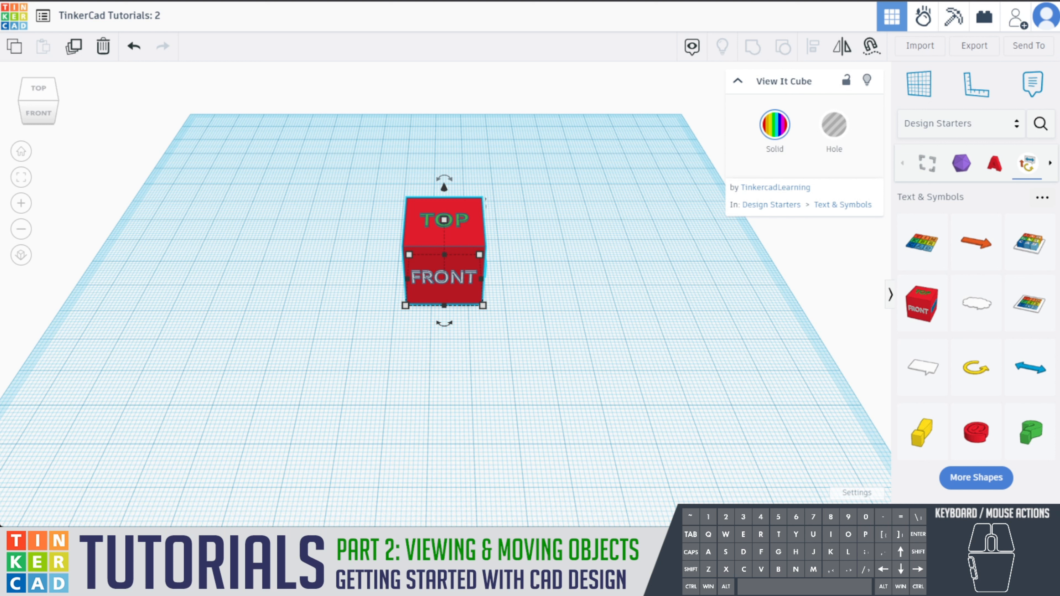
- Adjust the Snap Grid control while the cube is zoomed up close
{"action": "left_click", "coordinate": [856, 492]}
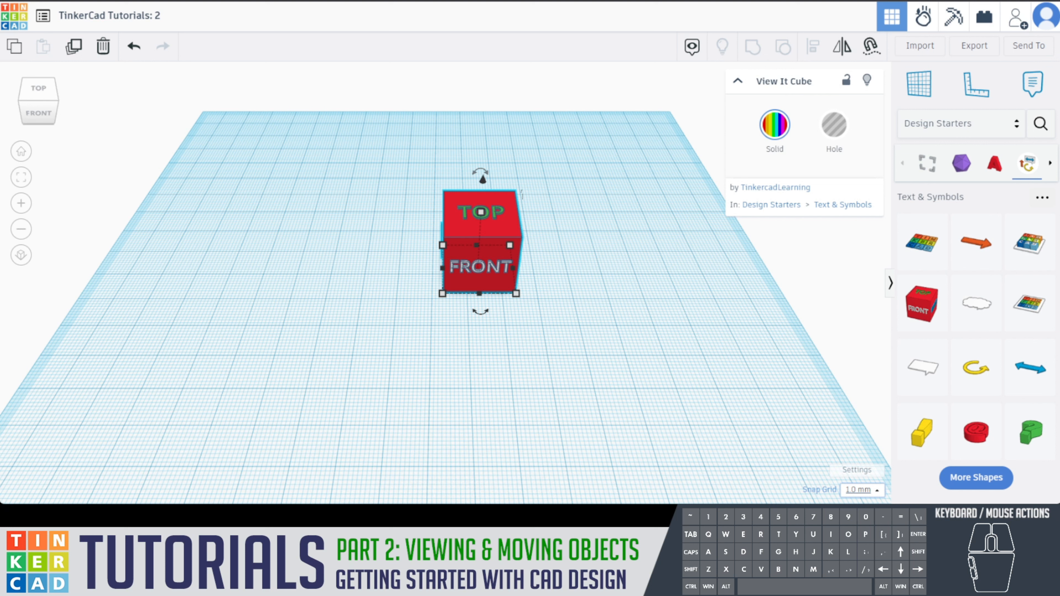
- Switch the snap grid to 5.0 mm, then 0.1 mm for nudging, then back to 1.0 mm
{"action": "left_click", "coordinate": [861, 489]}
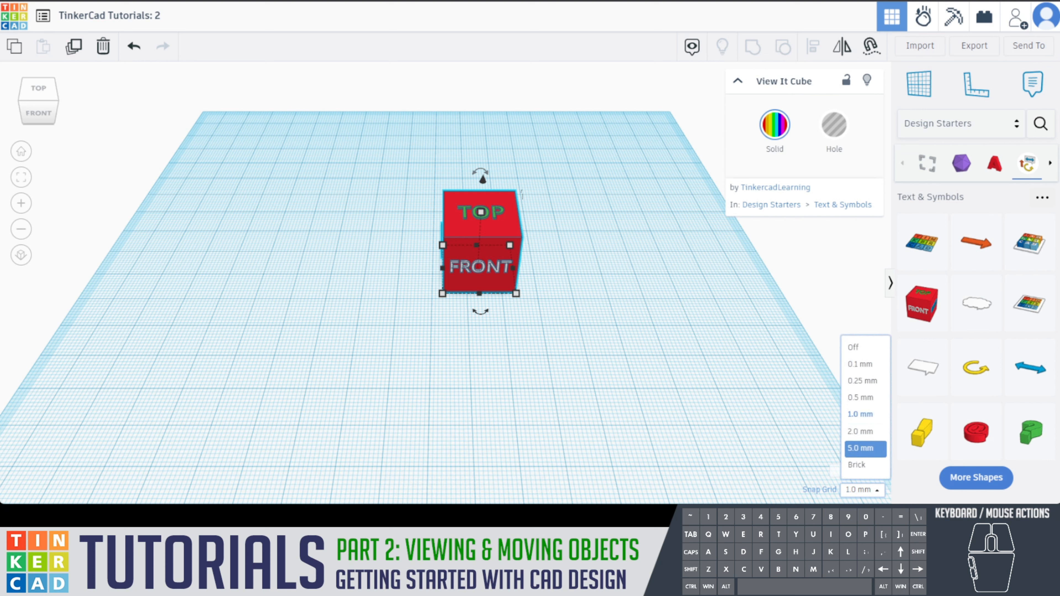
{"action": "left_click", "coordinate": [860, 449]}
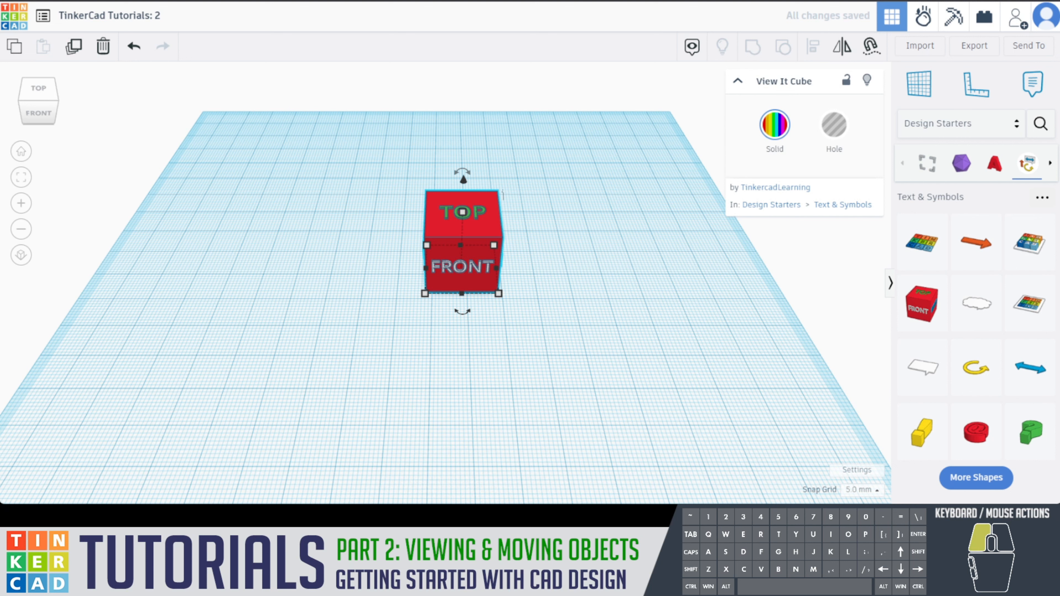
{"action": "left_click", "coordinate": [861, 490]}
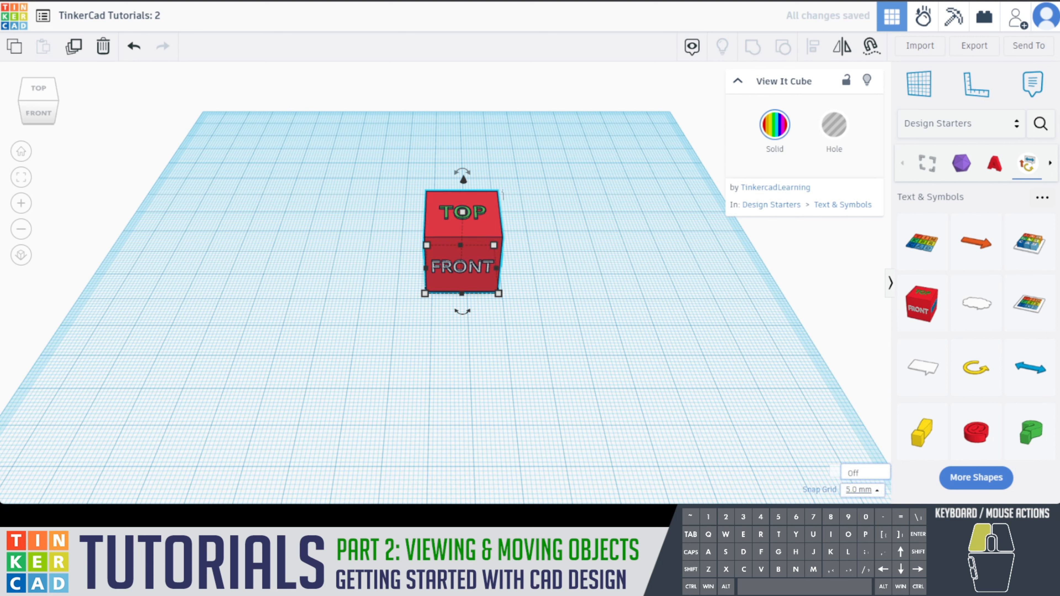
{"action": "left_click", "coordinate": [862, 490]}
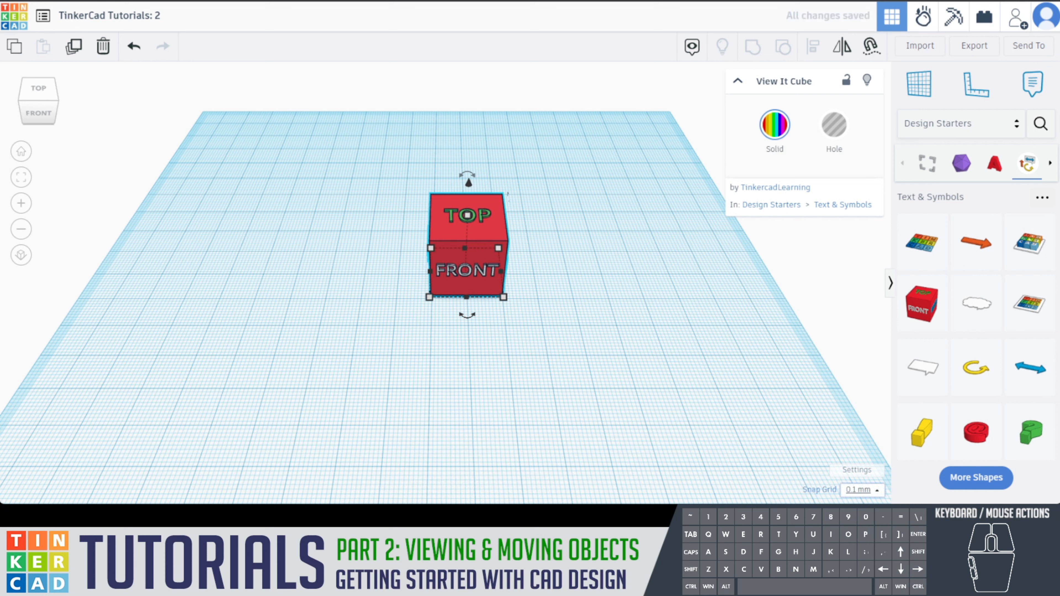
{"action": "left_click", "coordinate": [860, 490]}
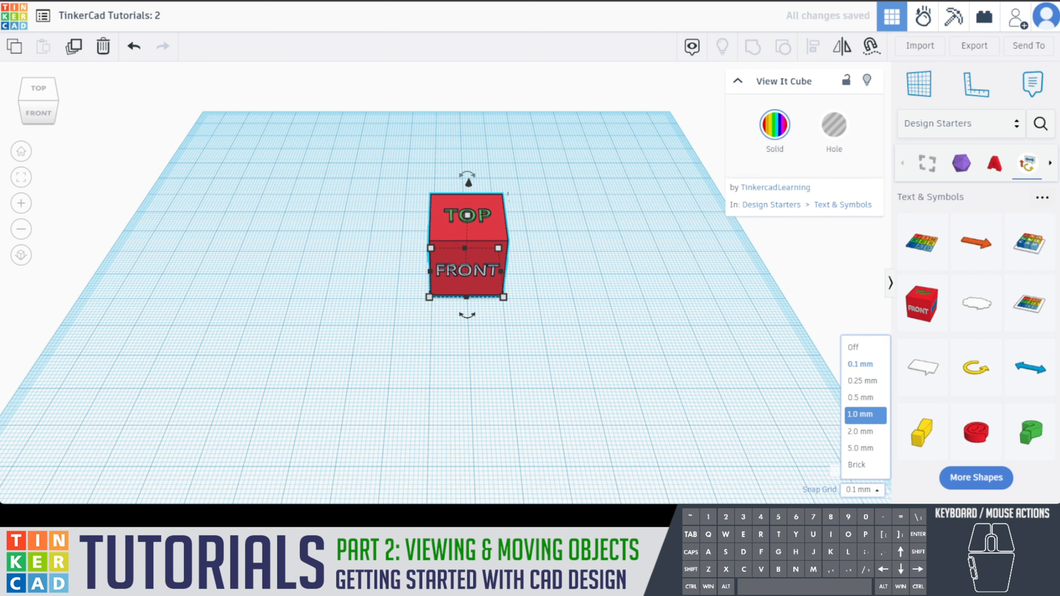
{"action": "left_click", "coordinate": [861, 415]}
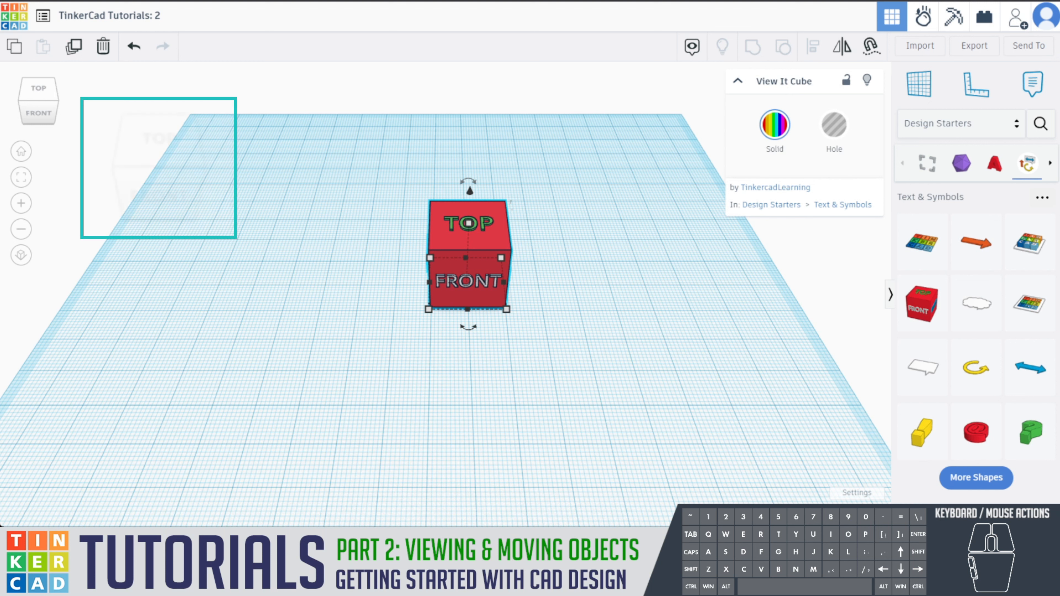
- Jump to a preset viewing direction using the top-left view cube
{"action": "left_click", "coordinate": [38, 102]}
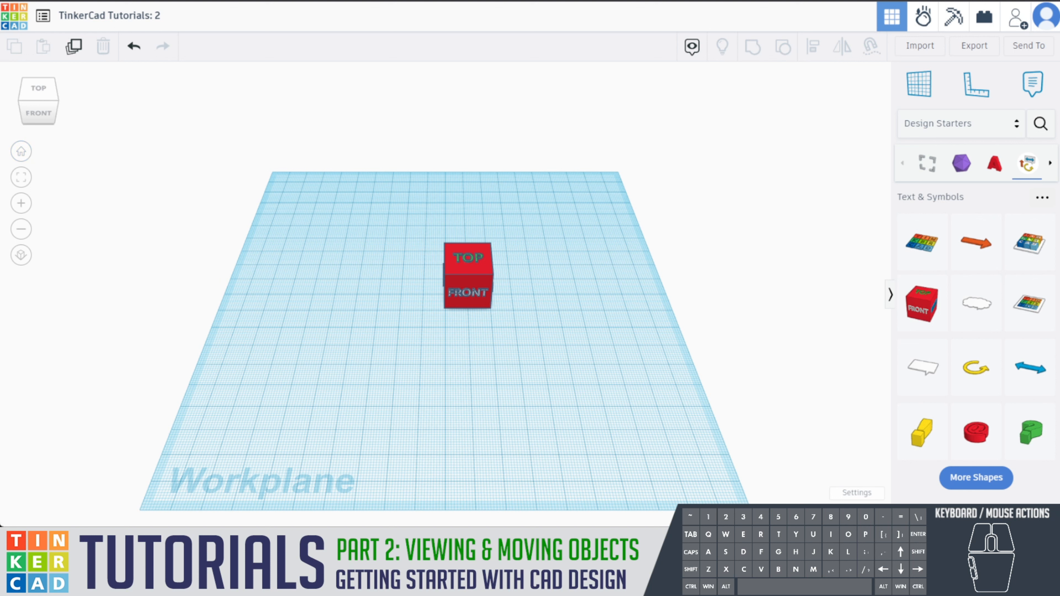
- Select the View It Cube so Fit all in view frames it
{"action": "left_click", "coordinate": [467, 274]}
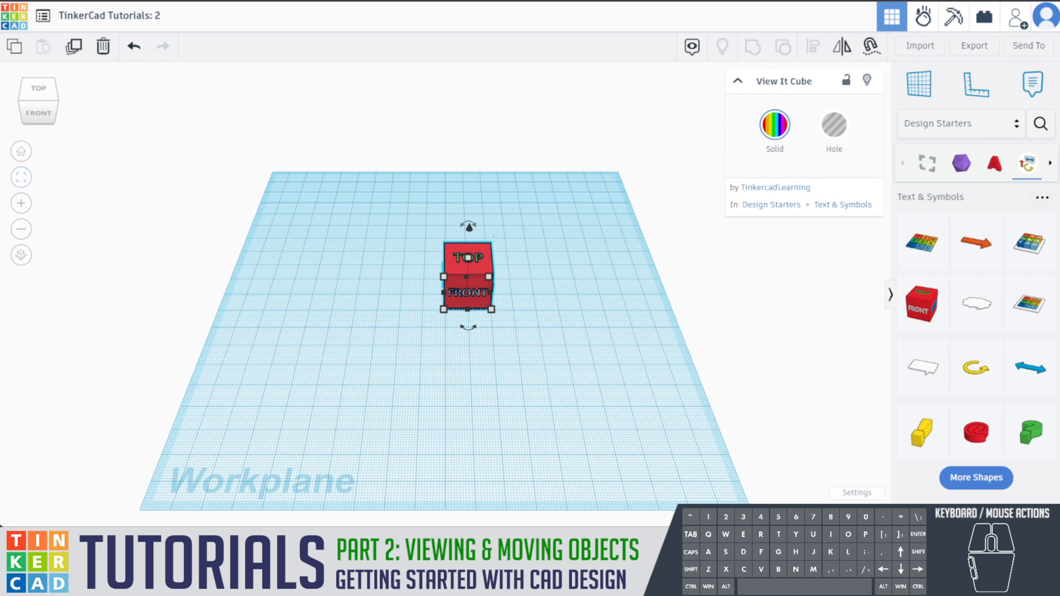
{"action": "mouse_move", "coordinate": [21, 177]}
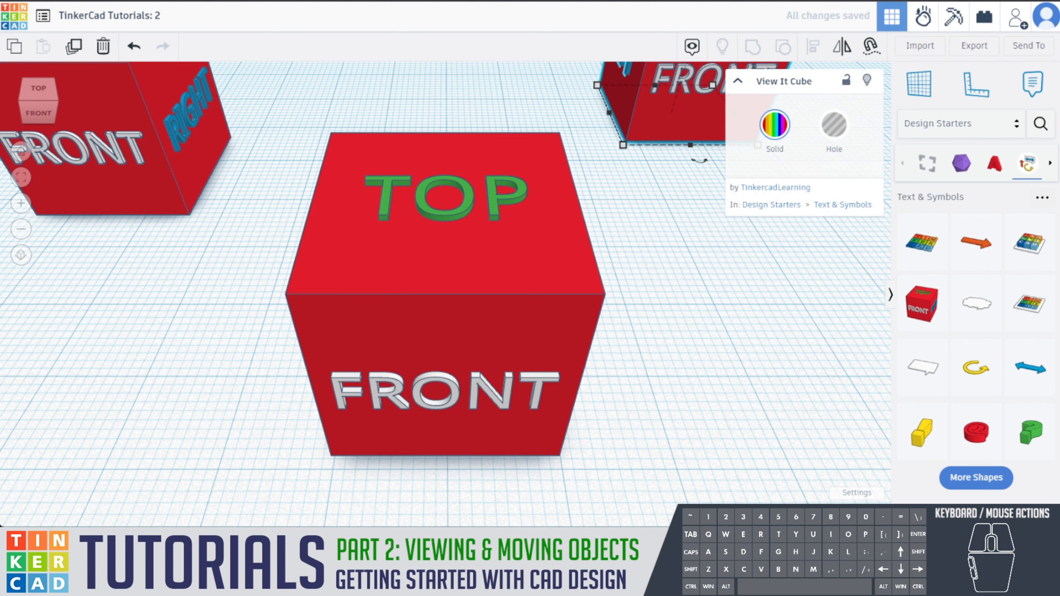
{"action": "mouse_move", "coordinate": [21, 150]}
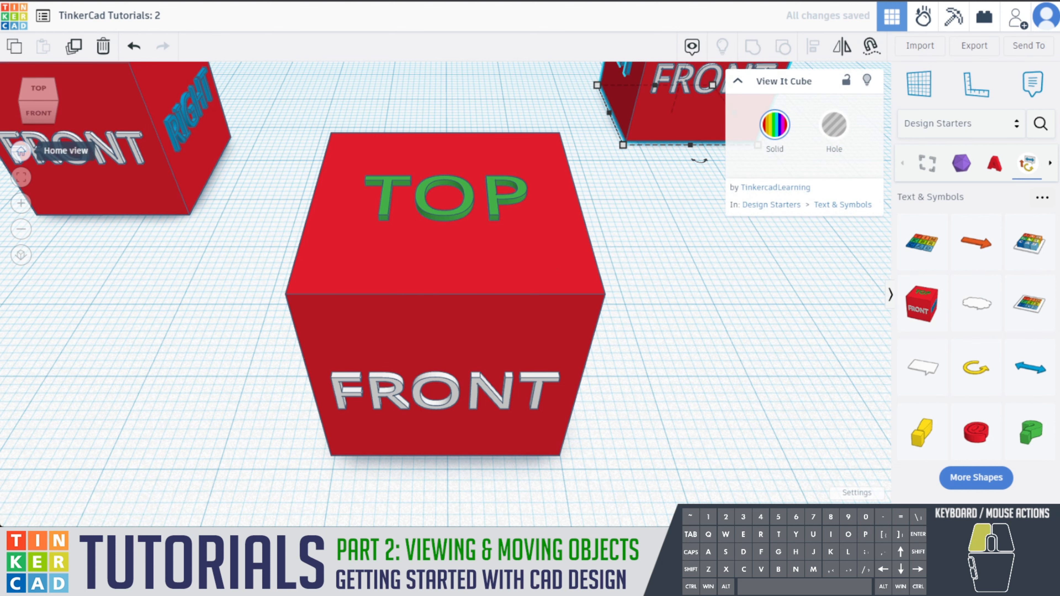